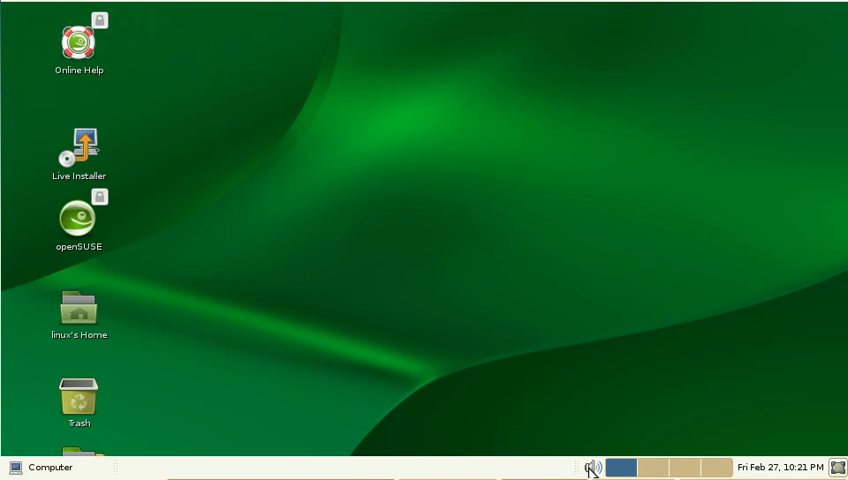
Step: Open and dismiss the volume preferences from the panel sound icon's menu
{"action": "right_click", "coordinate": [592, 468]}
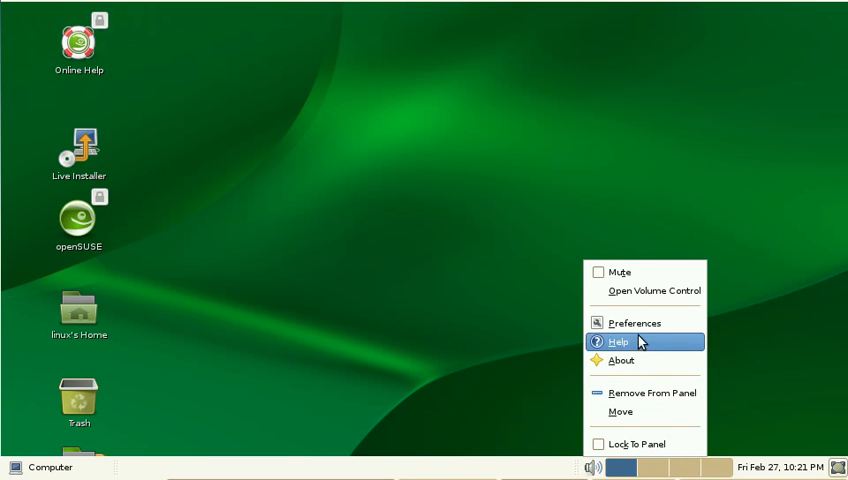
{"action": "left_click", "coordinate": [633, 323]}
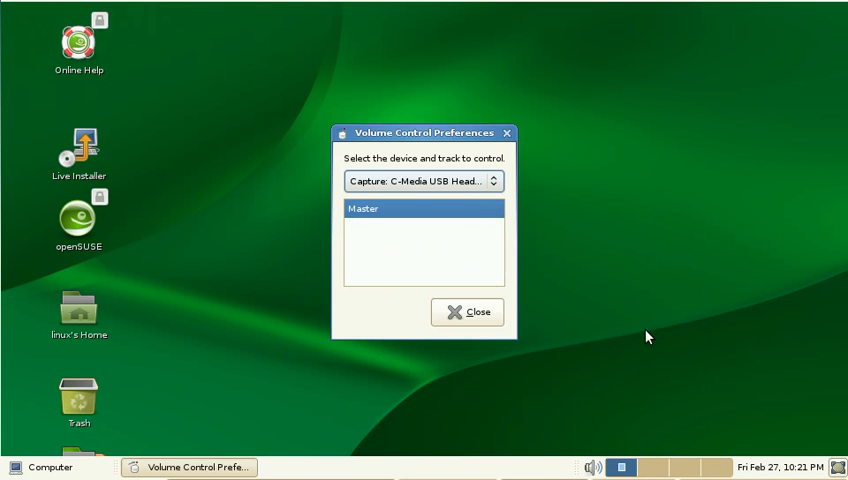
{"action": "left_click", "coordinate": [467, 312]}
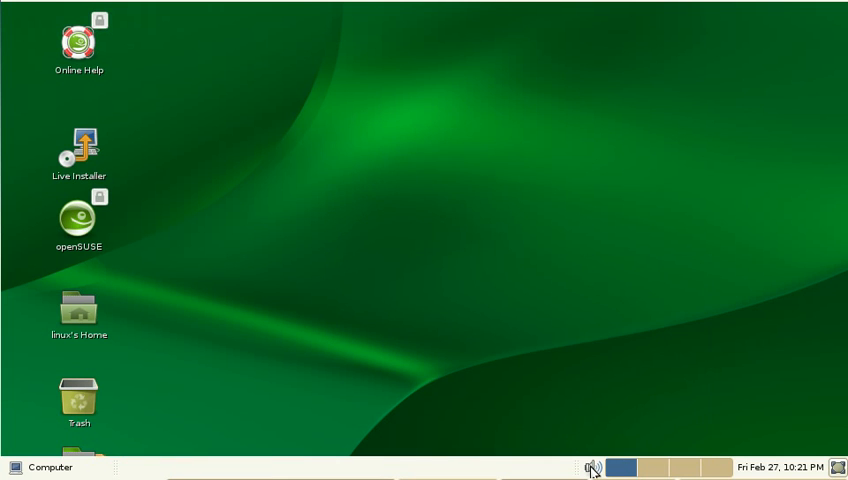
Step: Launch the full PulseAudio Volume Control mixer from the panel sound menu
{"action": "right_click", "coordinate": [596, 468]}
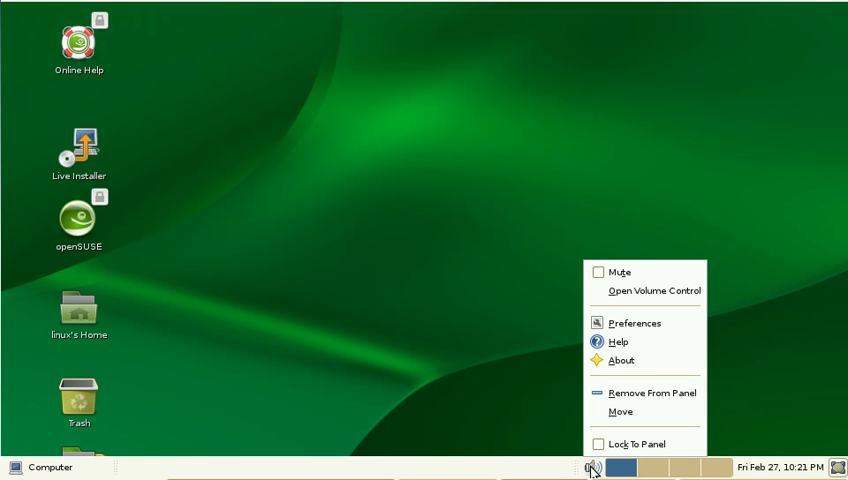
{"action": "mouse_move", "coordinate": [607, 462]}
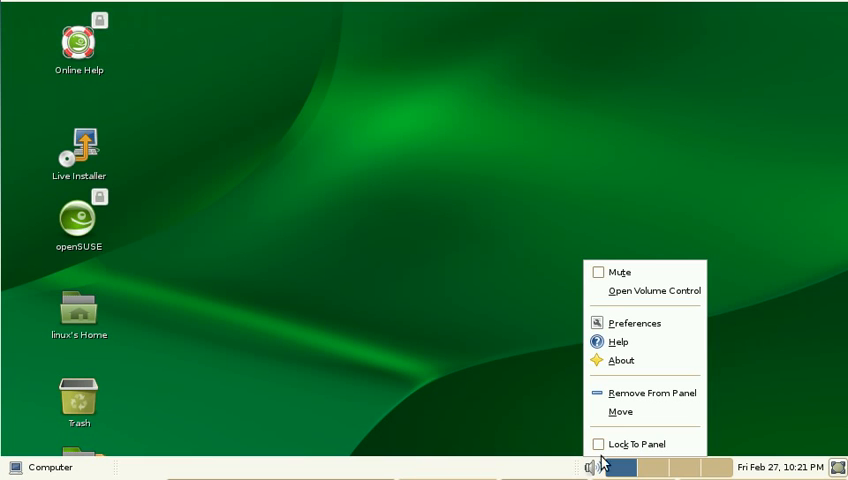
{"action": "left_click", "coordinate": [655, 300]}
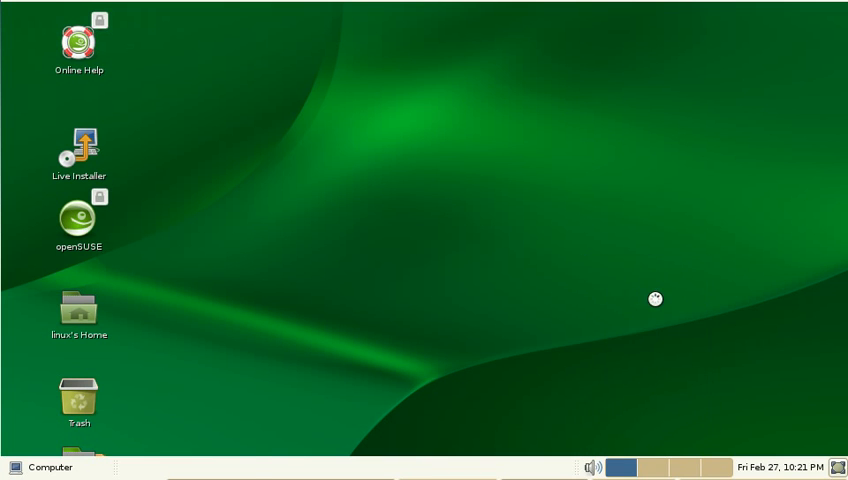
Step: Switch to the Recording tab, which lists no applications recording audio
{"action": "left_click", "coordinate": [592, 466]}
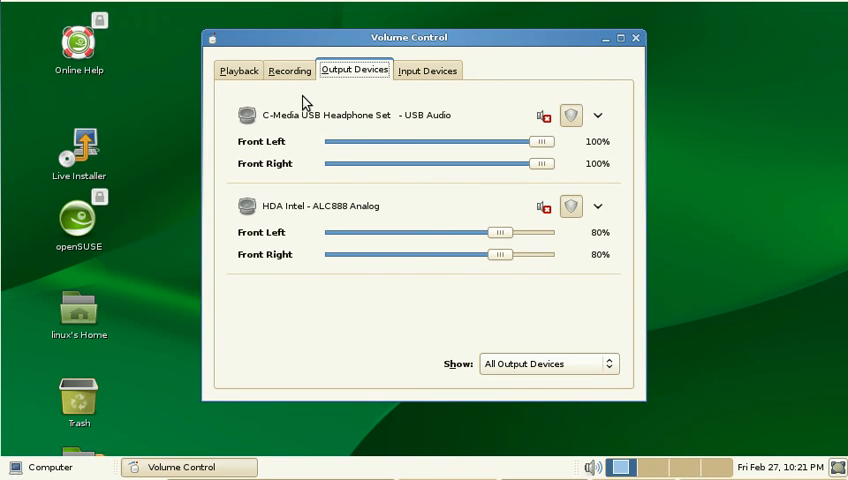
{"action": "left_click", "coordinate": [288, 71]}
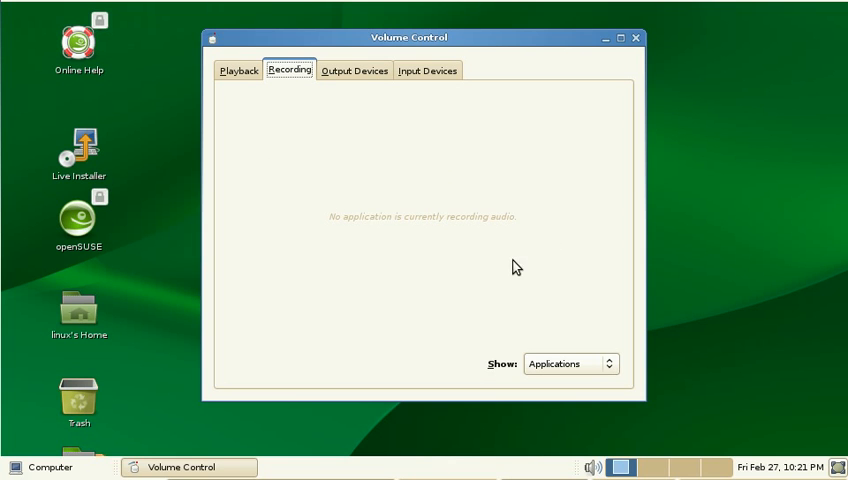
{"action": "mouse_move", "coordinate": [338, 217]}
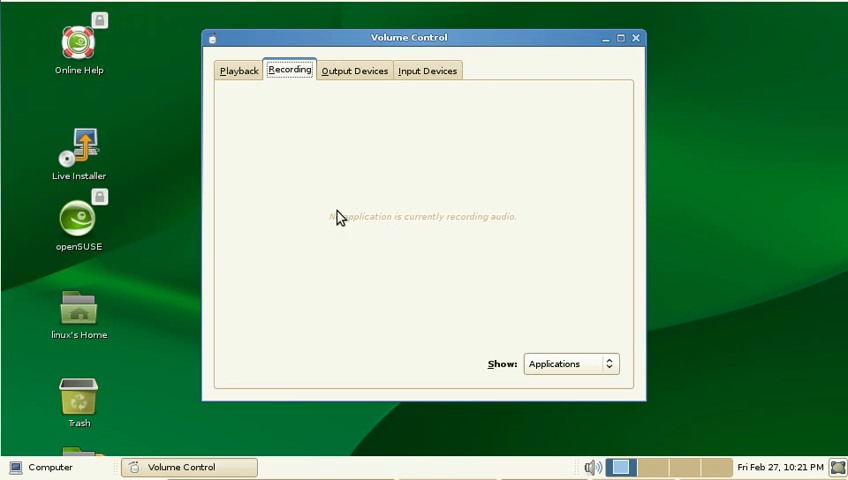
{"action": "mouse_move", "coordinate": [417, 87]}
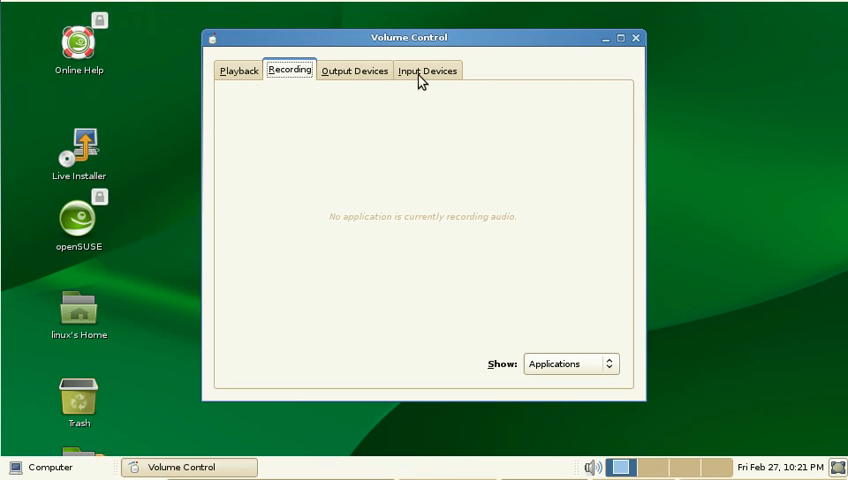
Step: Show Input Devices: USB headset microphone at 100%, onboard input at 72%
{"action": "left_click", "coordinate": [431, 70]}
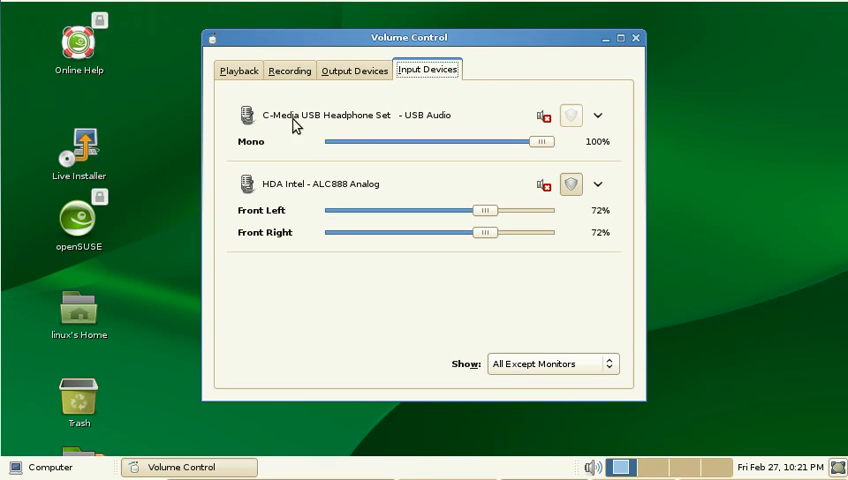
{"action": "mouse_move", "coordinate": [401, 149]}
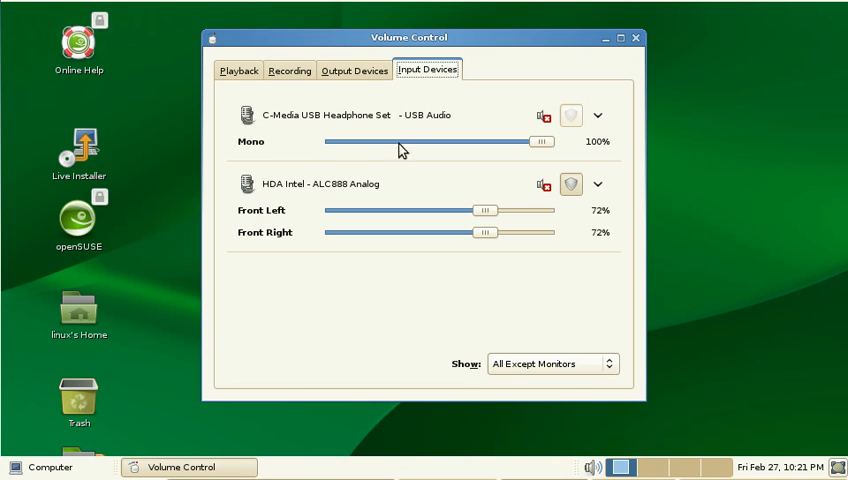
{"action": "mouse_move", "coordinate": [339, 147]}
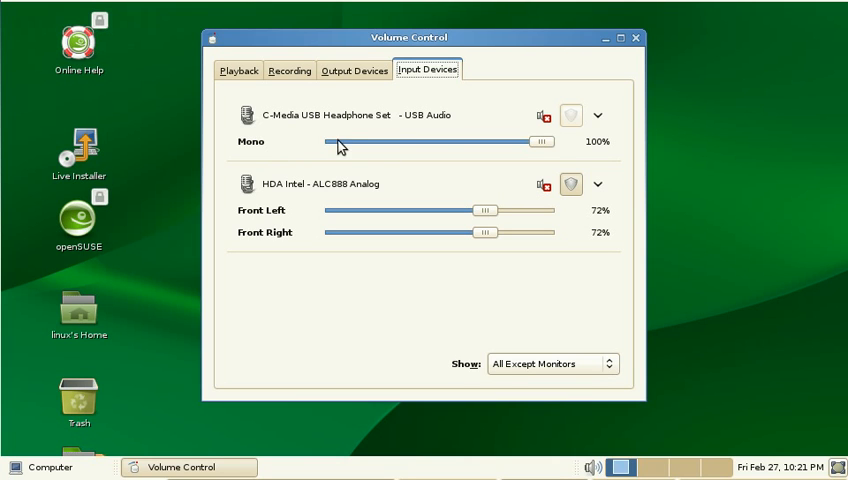
{"action": "mouse_move", "coordinate": [532, 164]}
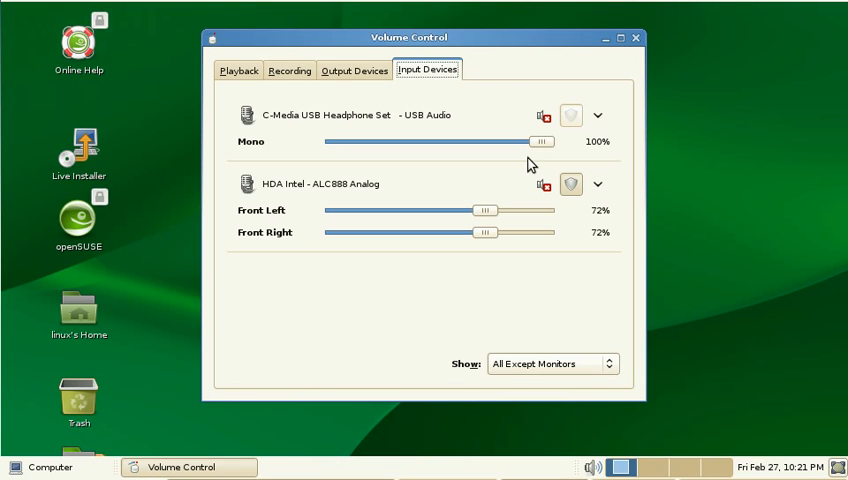
{"action": "mouse_move", "coordinate": [585, 162]}
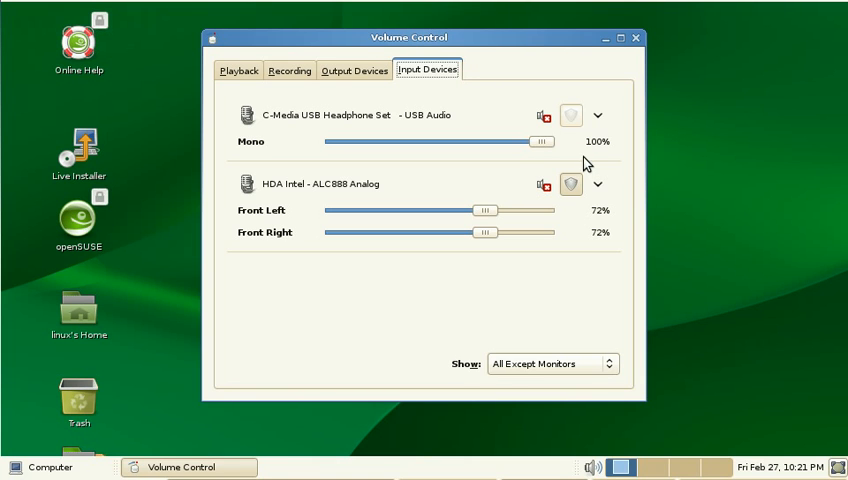
{"action": "mouse_move", "coordinate": [593, 163]}
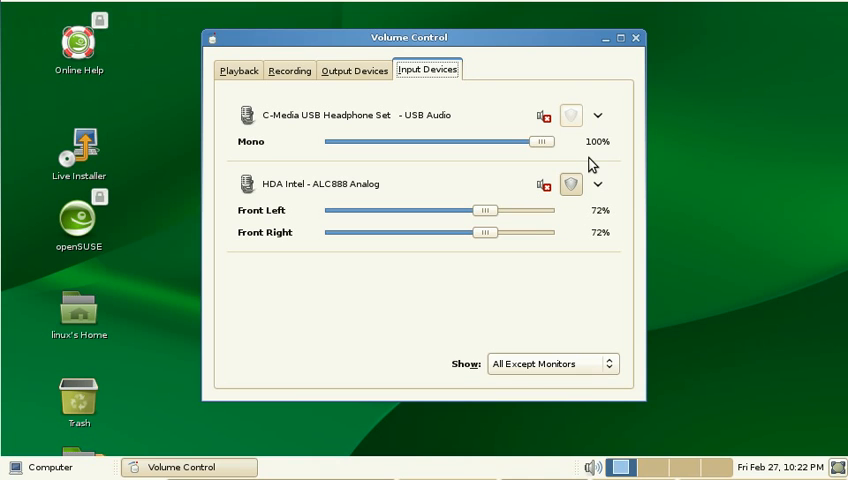
{"action": "mouse_move", "coordinate": [626, 74]}
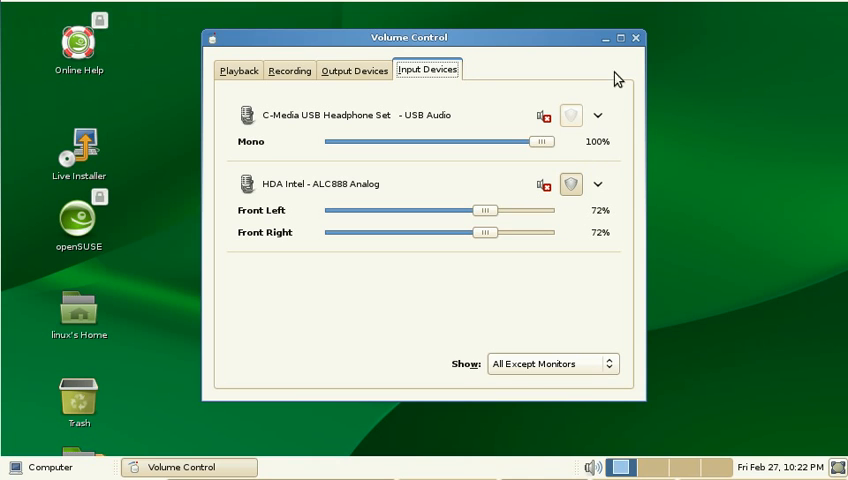